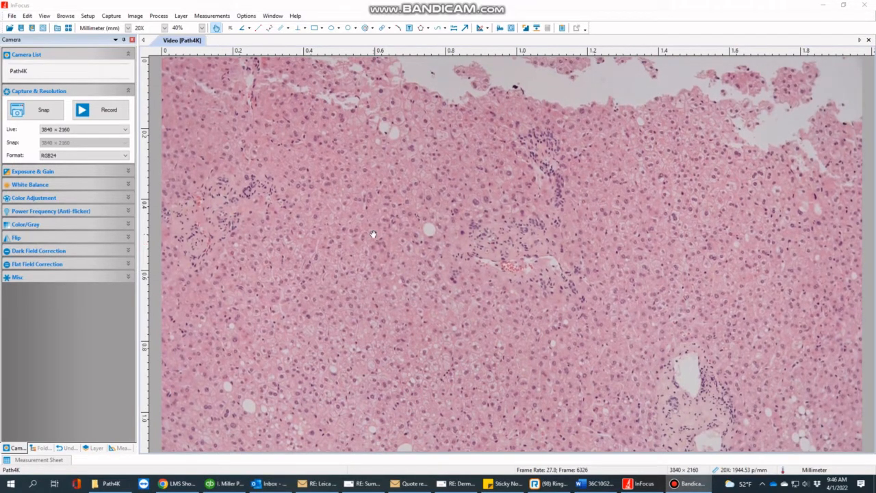
Enable the scale bar and magnification label in Video Overlay, with Date Time left at None.
{"action": "left_click", "coordinate": [87, 16]}
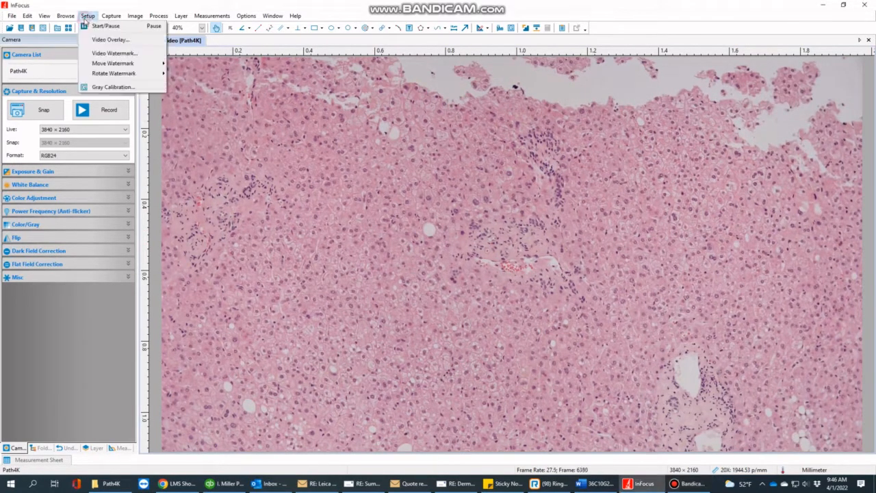
{"action": "left_click", "coordinate": [111, 53]}
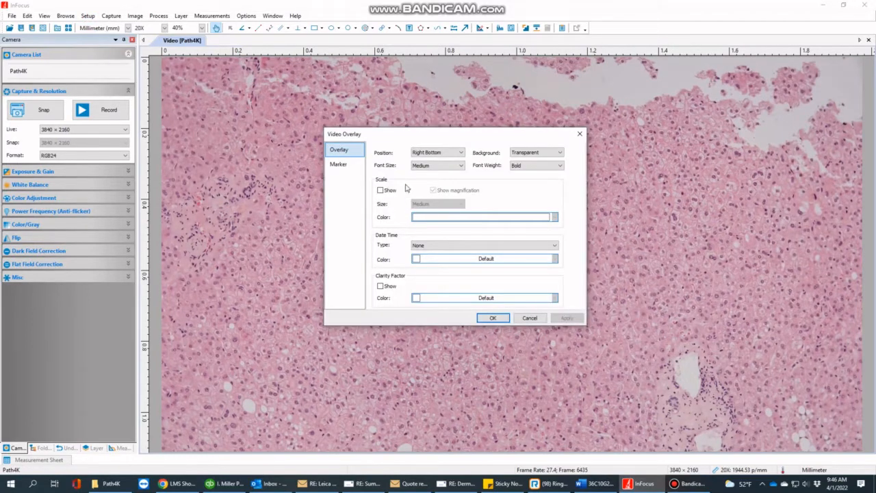
{"action": "left_click", "coordinate": [380, 190]}
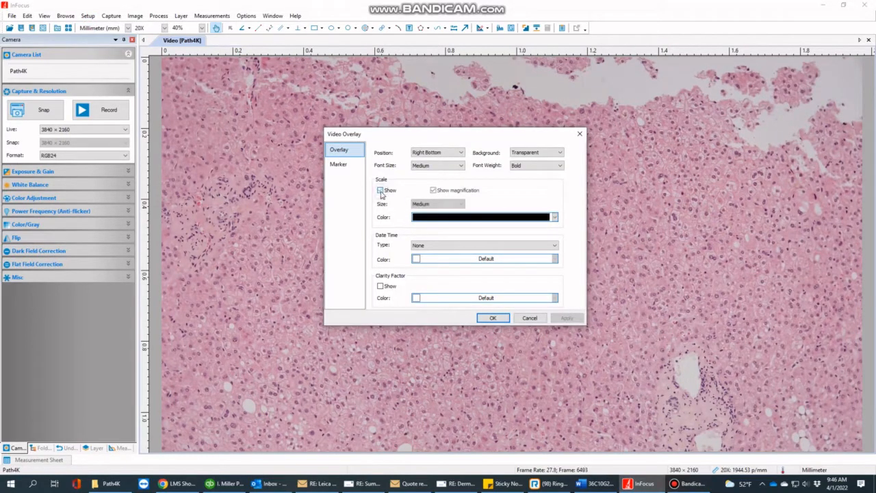
{"action": "left_click", "coordinate": [378, 191]}
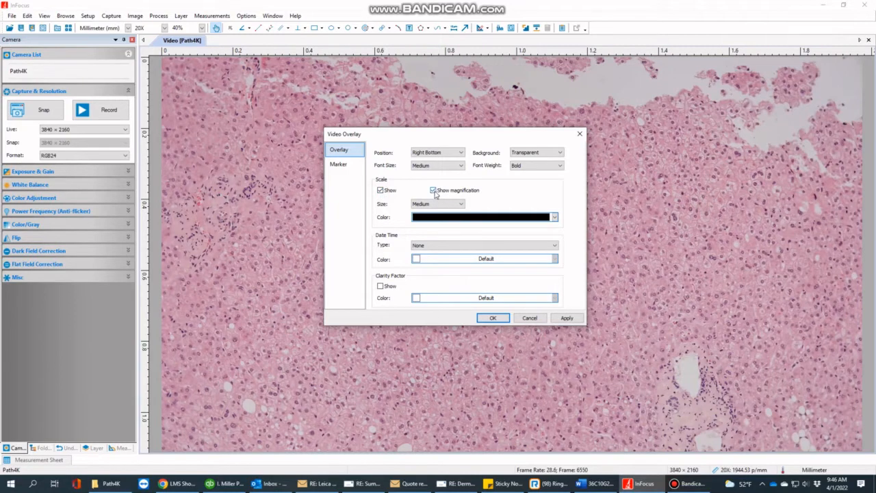
{"action": "mouse_move", "coordinate": [420, 192]}
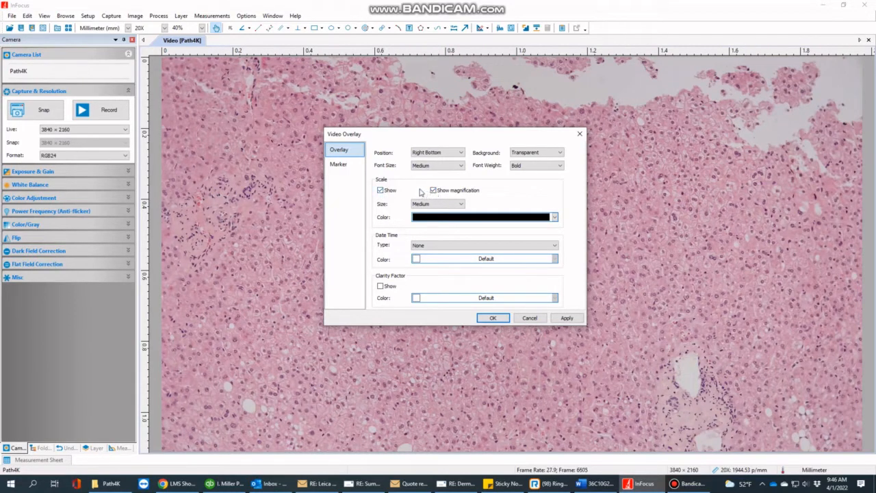
{"action": "left_click", "coordinate": [456, 204]}
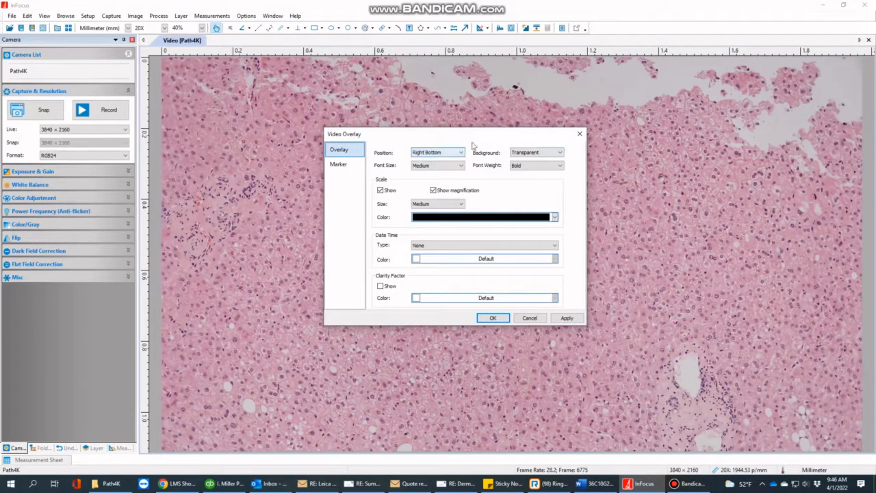
{"action": "mouse_move", "coordinate": [426, 158]}
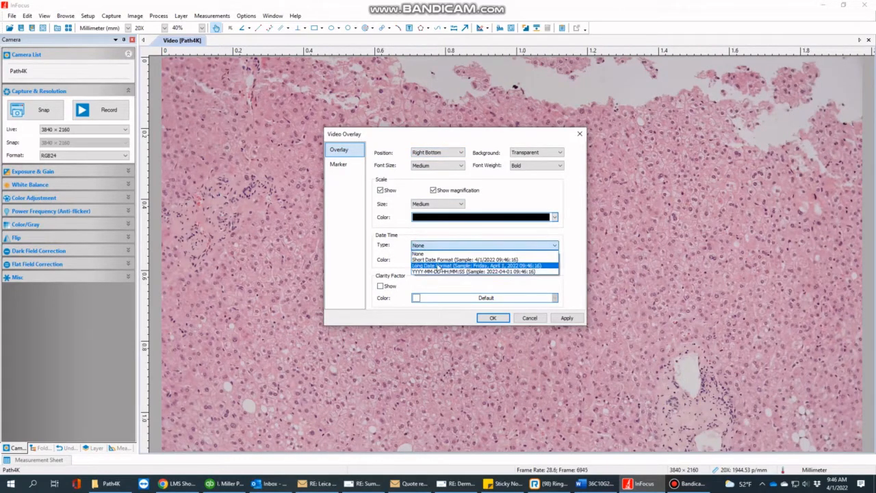
{"action": "left_click", "coordinate": [418, 254]}
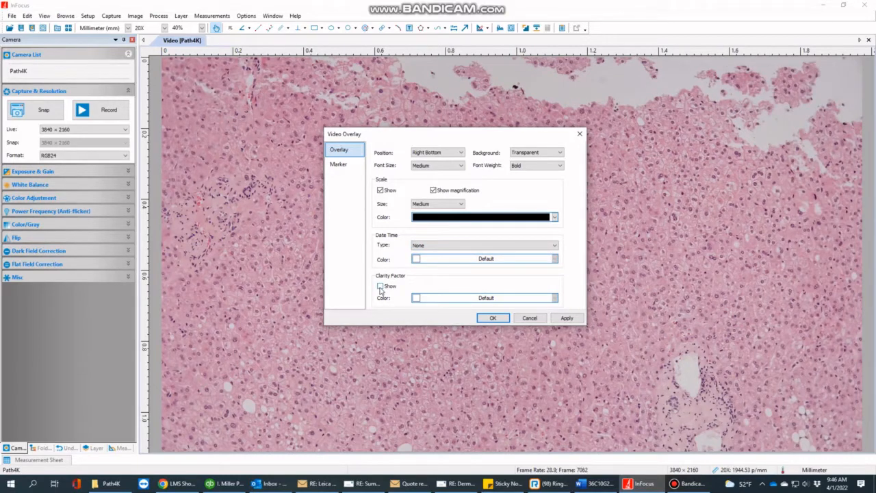
{"action": "left_click", "coordinate": [340, 165]}
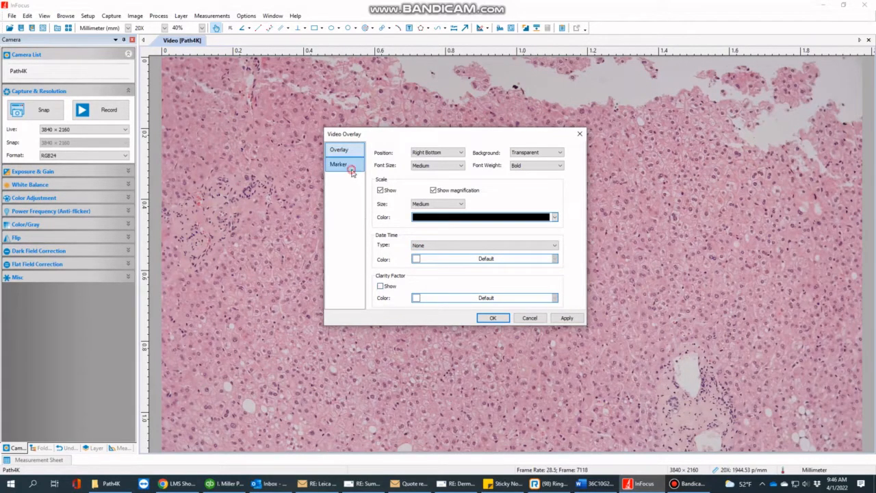
{"action": "left_click", "coordinate": [339, 163]}
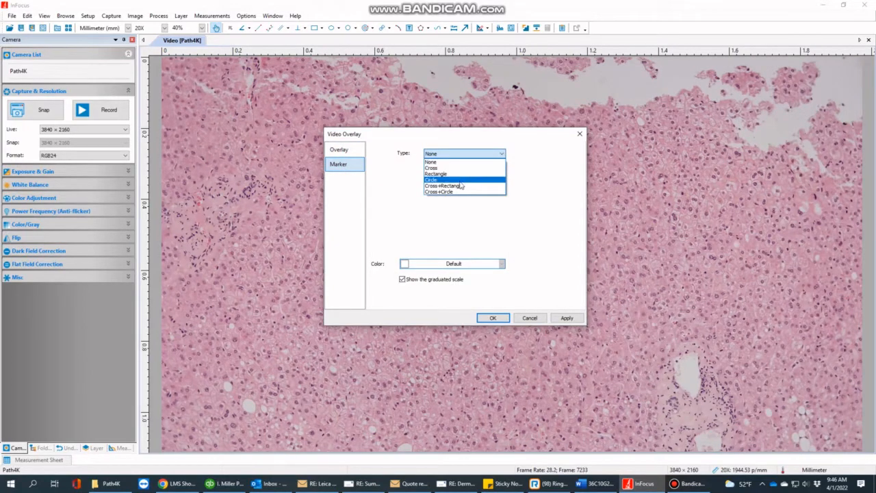
{"action": "left_click", "coordinate": [339, 150]}
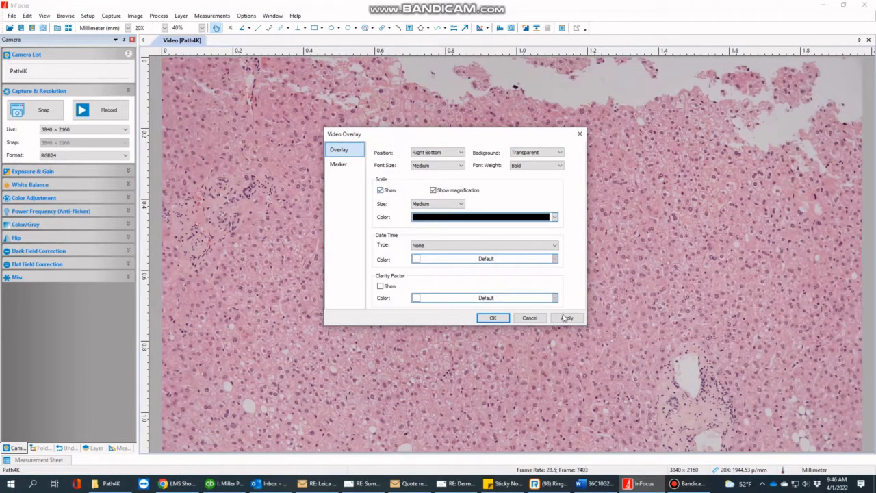
{"action": "left_click", "coordinate": [567, 317]}
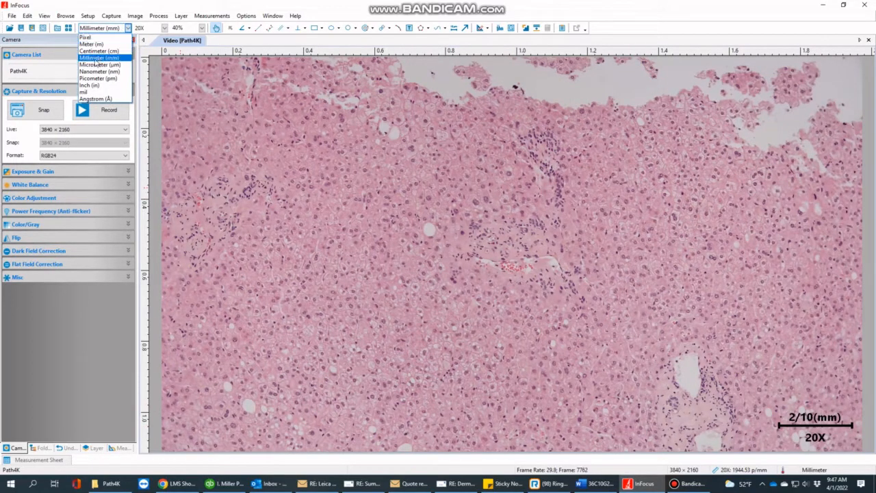
Set the units to Micrometer (µm) and the magnification to 40X.
{"action": "left_click", "coordinate": [93, 64]}
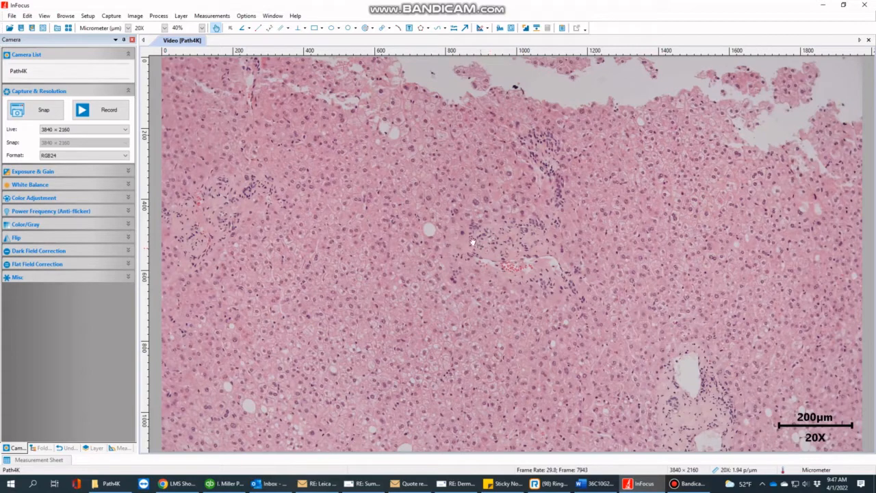
{"action": "left_click", "coordinate": [155, 28]}
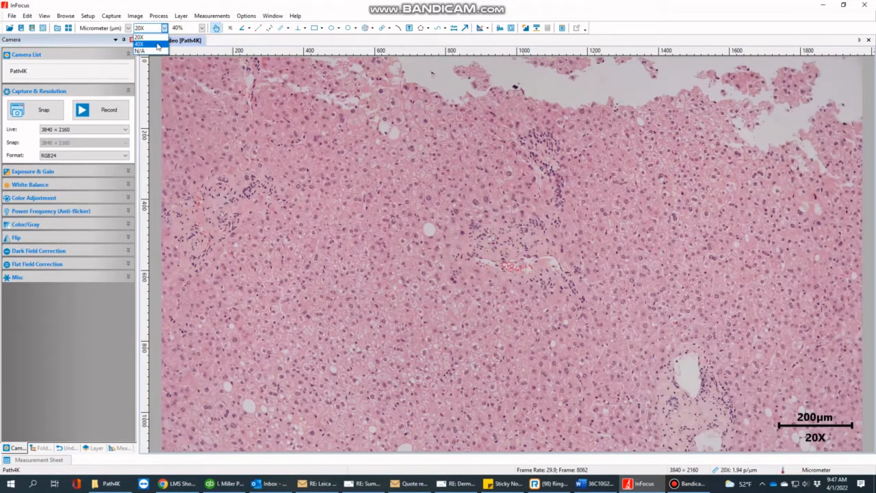
{"action": "left_click", "coordinate": [145, 46]}
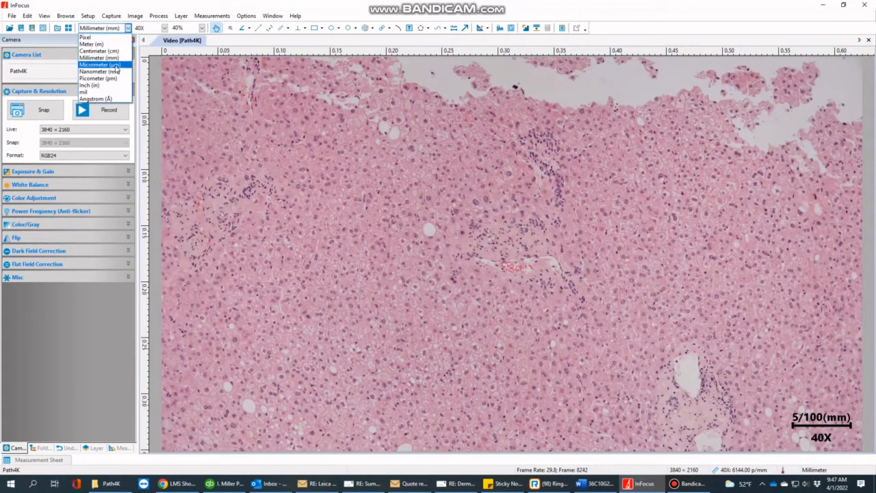
{"action": "mouse_move", "coordinate": [95, 78]}
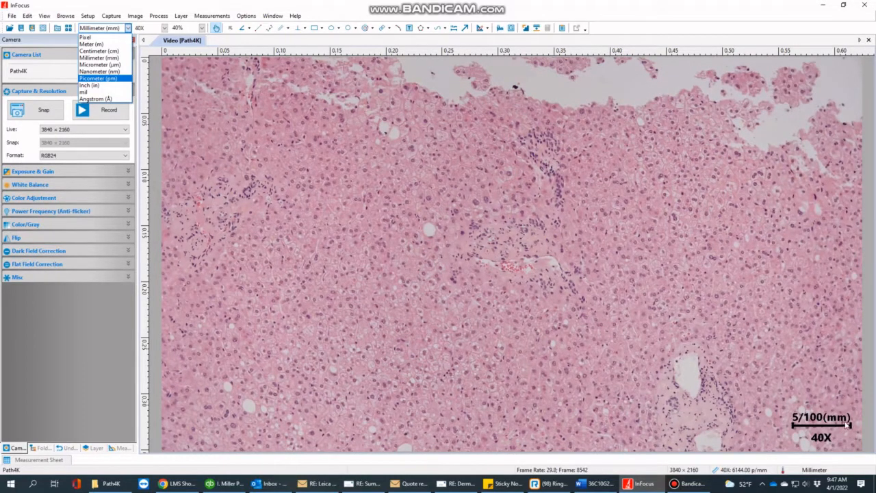
{"action": "mouse_move", "coordinate": [98, 71]}
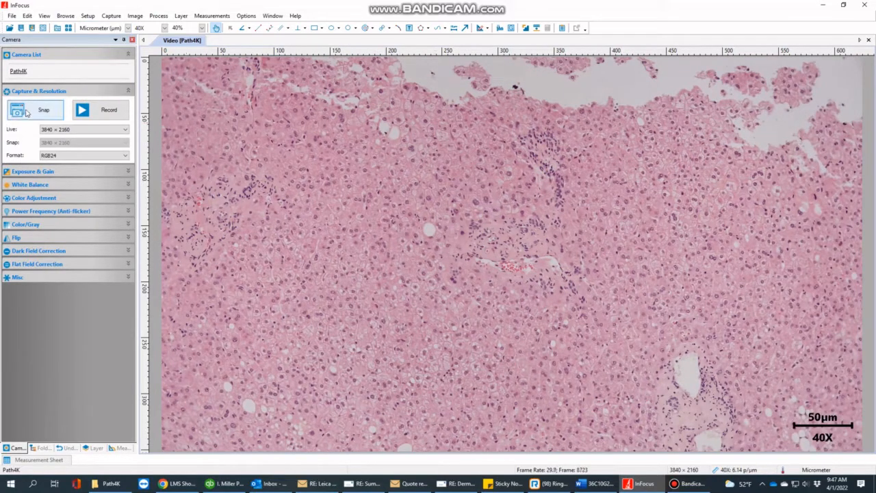
Snap the live 40X image and save it as test.jpg.
{"action": "left_click", "coordinate": [25, 110]}
{"action": "type", "text": "test"}
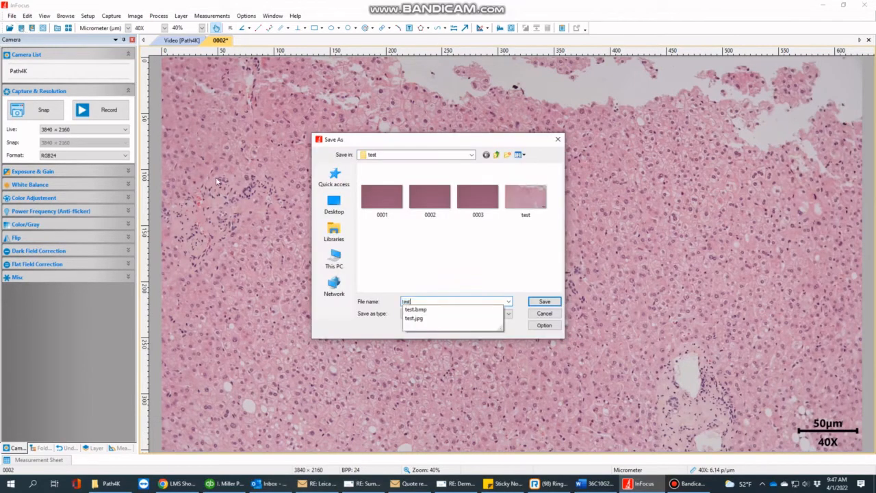
{"action": "left_click", "coordinate": [545, 301]}
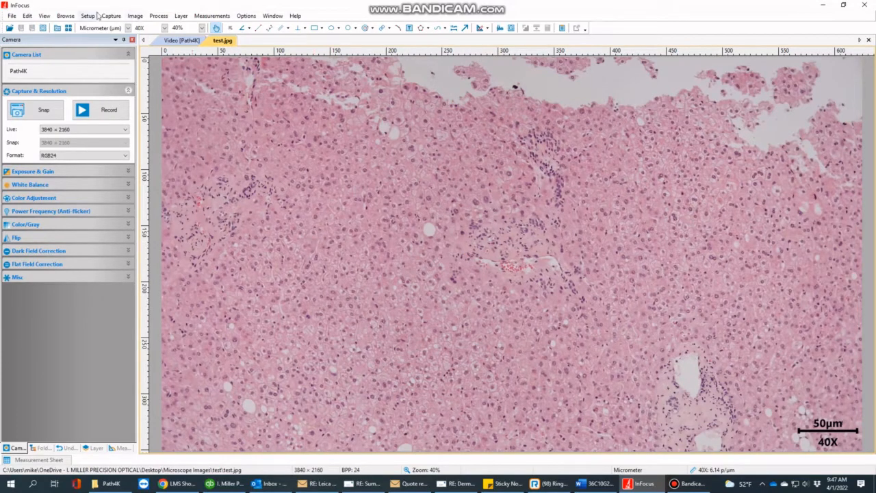
Add a black Short Date Format timestamp and blue Clarity Factor to the video overlay.
{"action": "left_click", "coordinate": [88, 16]}
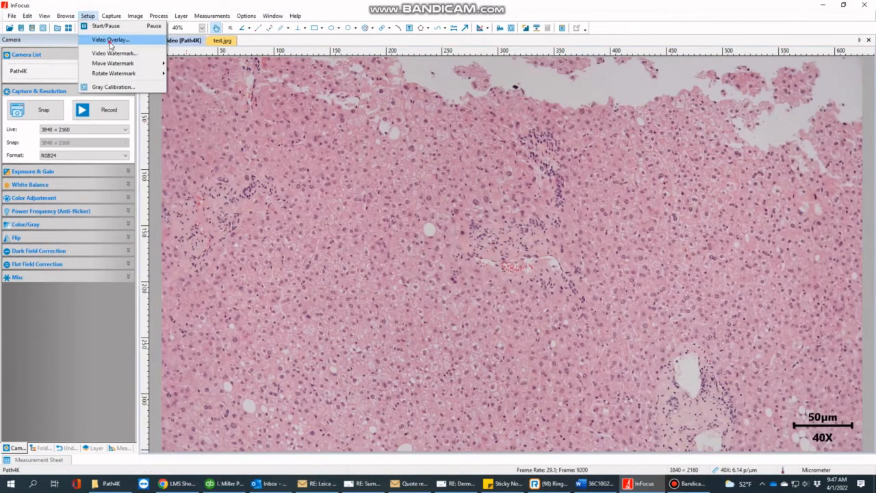
{"action": "left_click", "coordinate": [109, 38]}
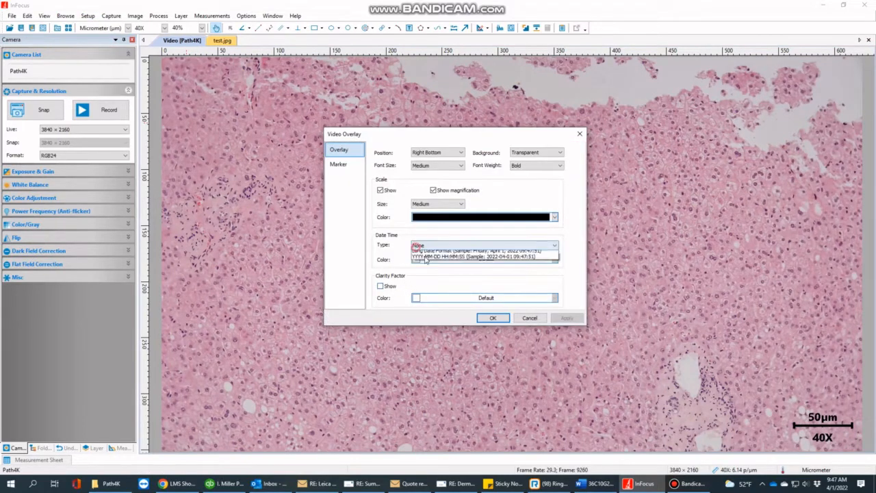
{"action": "left_click", "coordinate": [483, 245]}
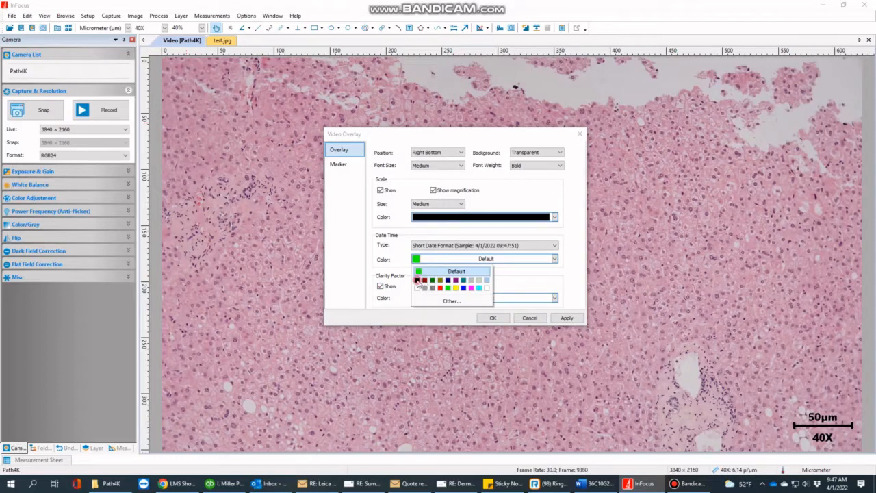
{"action": "left_click", "coordinate": [493, 317]}
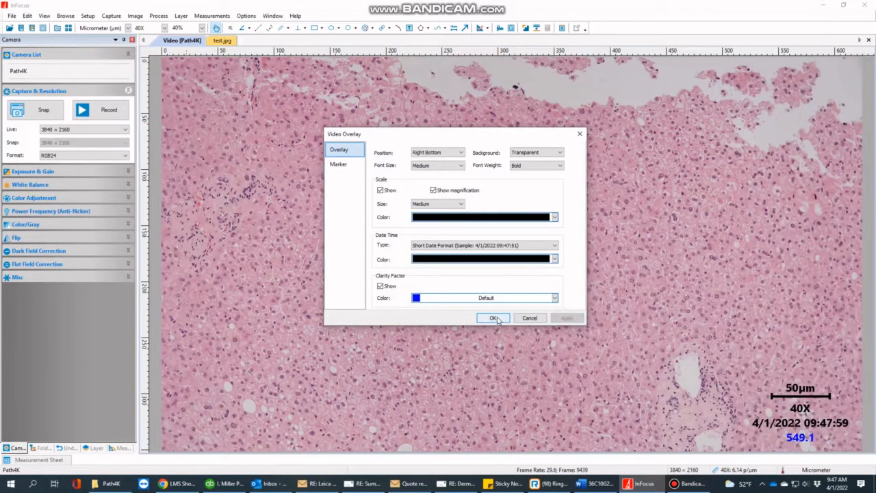
{"action": "left_click", "coordinate": [492, 318]}
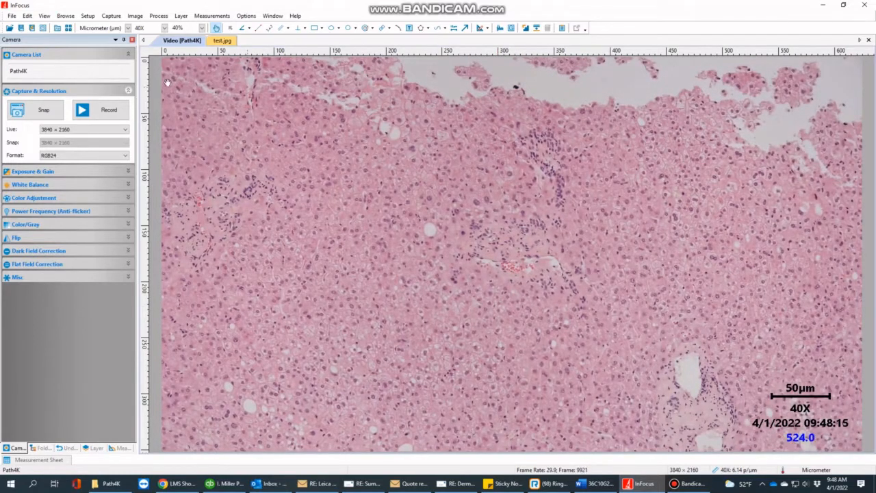
Snap image 0003 showing the scale bar, timestamp and clarity factor overlay.
{"action": "left_click", "coordinate": [51, 109]}
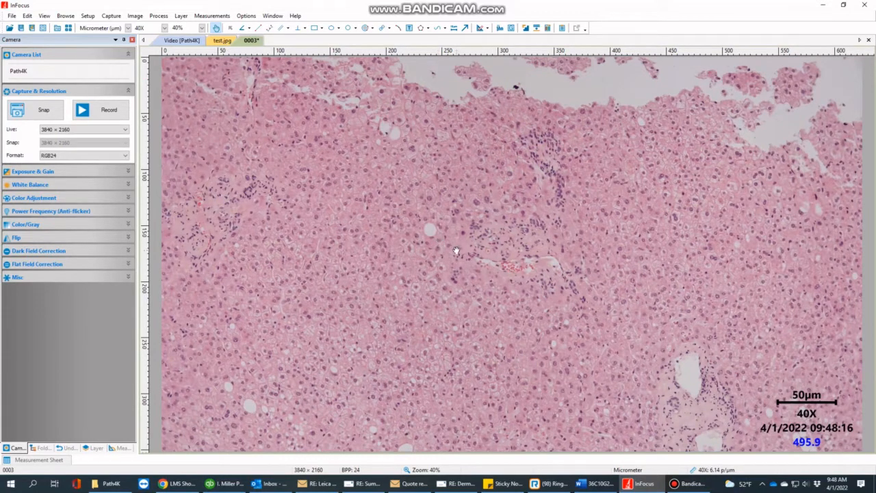
{"action": "mouse_move", "coordinate": [815, 381]}
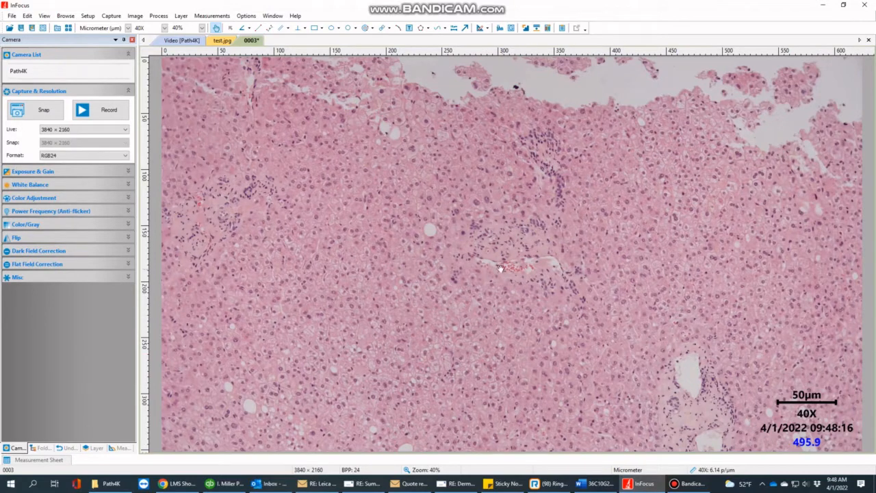
{"action": "left_click", "coordinate": [180, 44]}
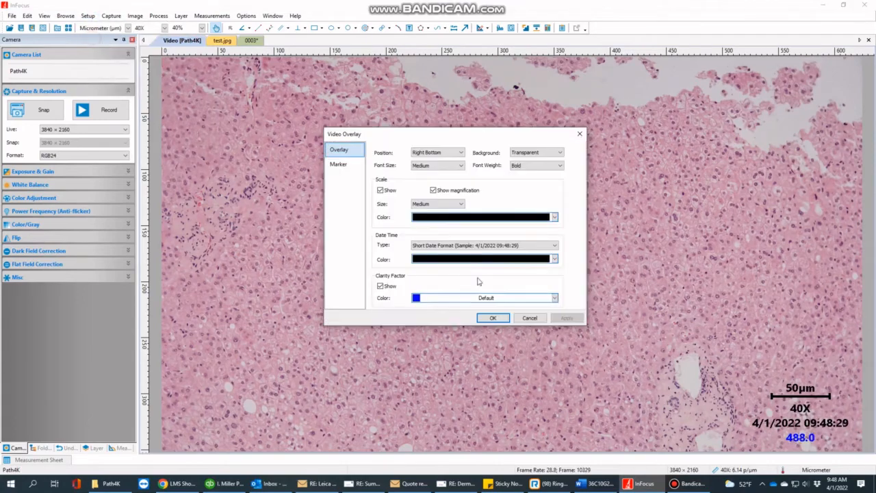
Turn off the date/time and Clarity Factor overlays, keeping the 50µm 40X scale bar.
{"action": "left_click", "coordinate": [554, 244]}
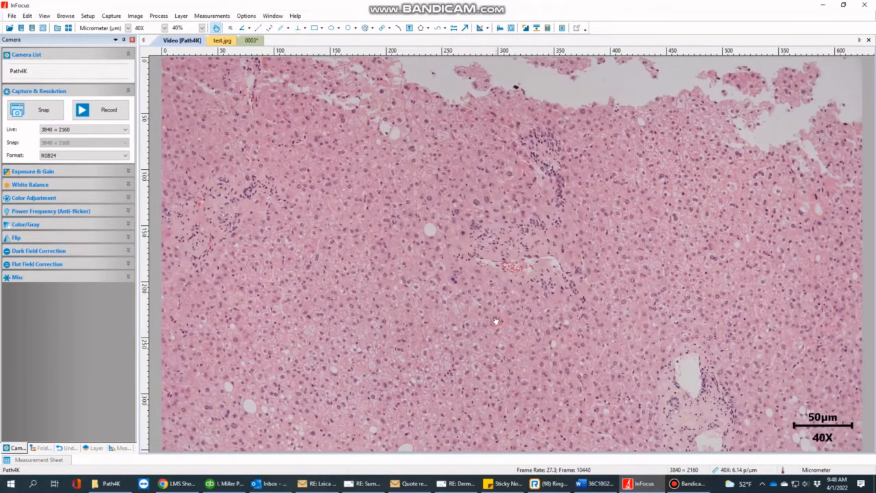
{"action": "mouse_move", "coordinate": [268, 210]}
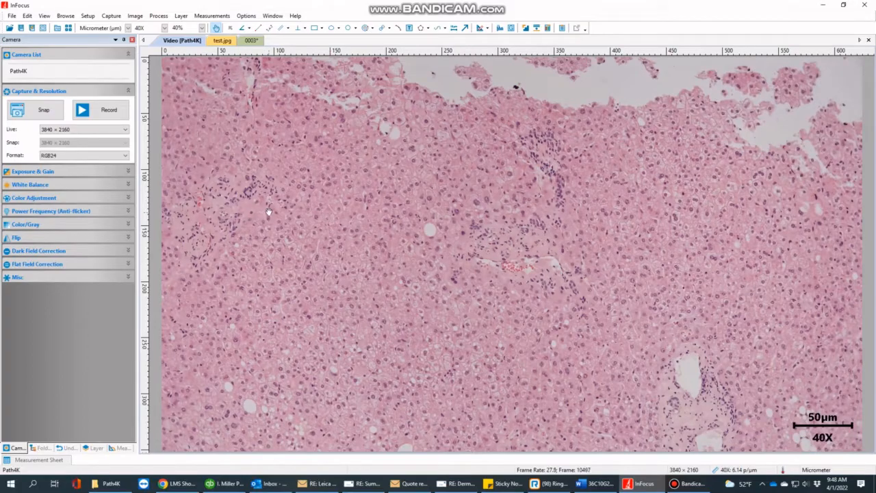